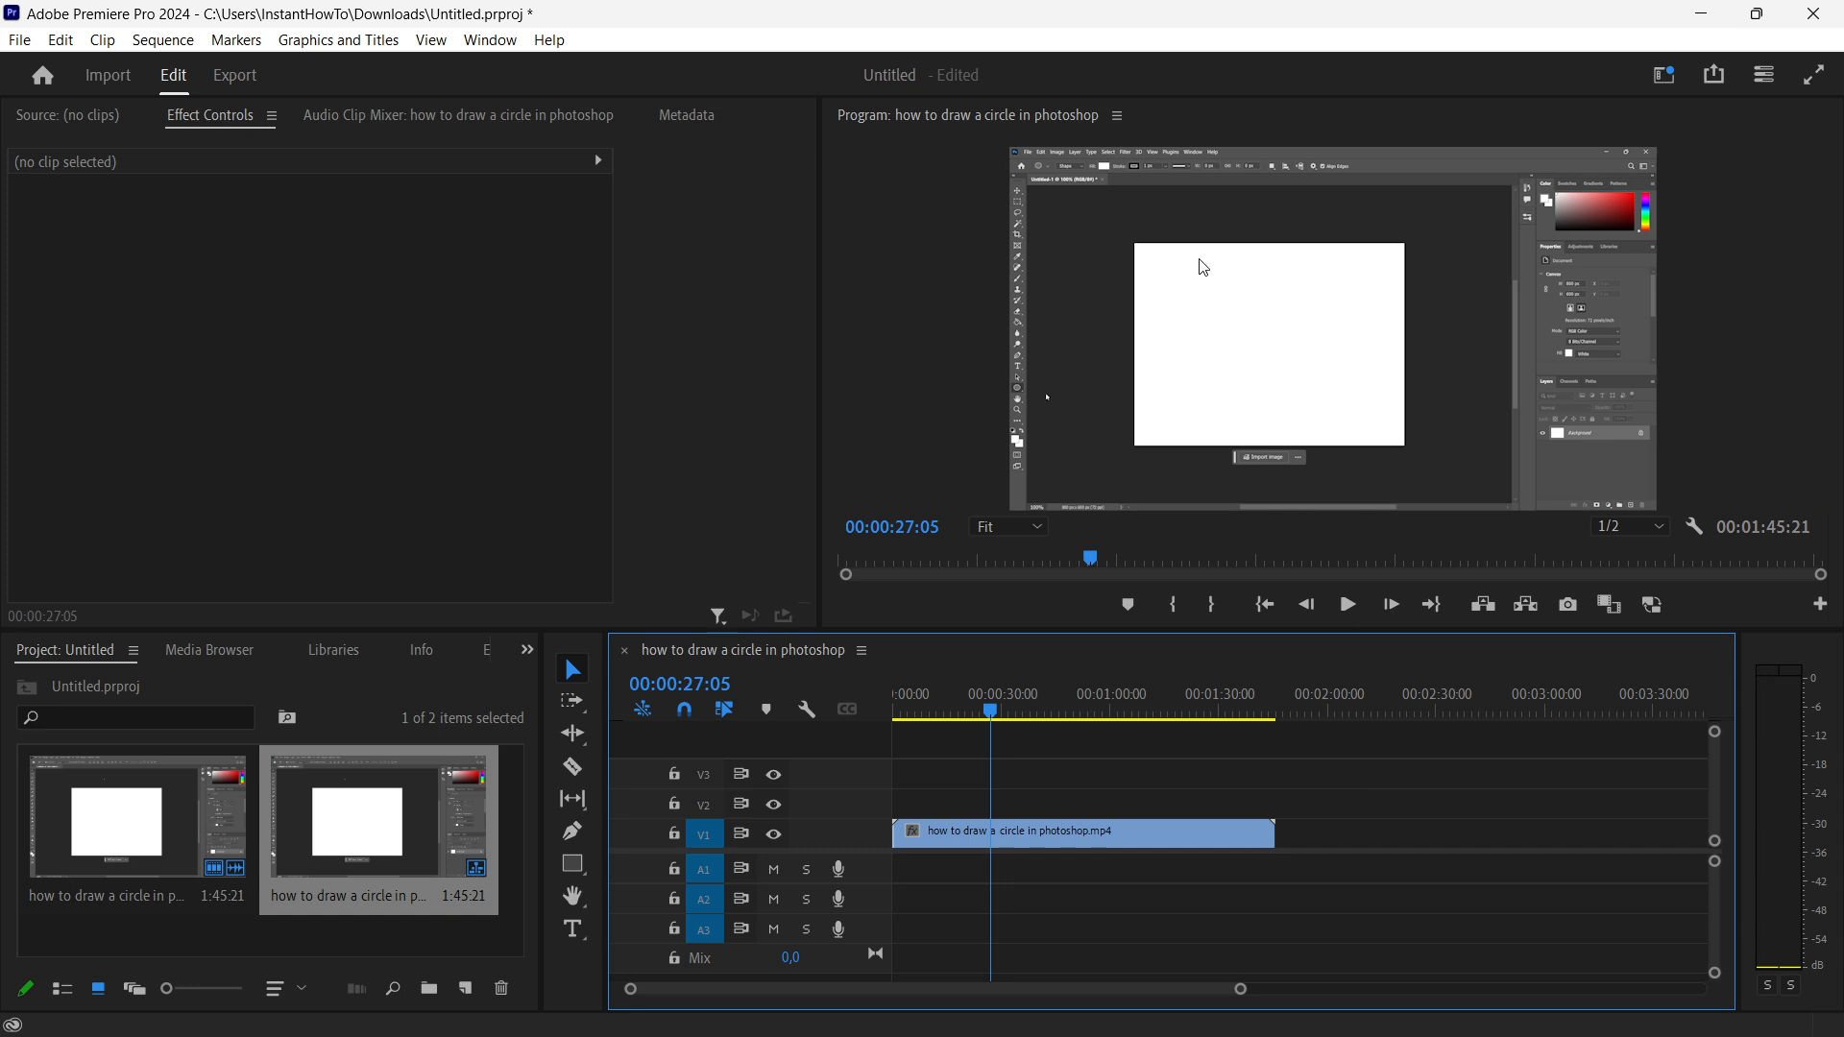
mouse_move(1219, 335)
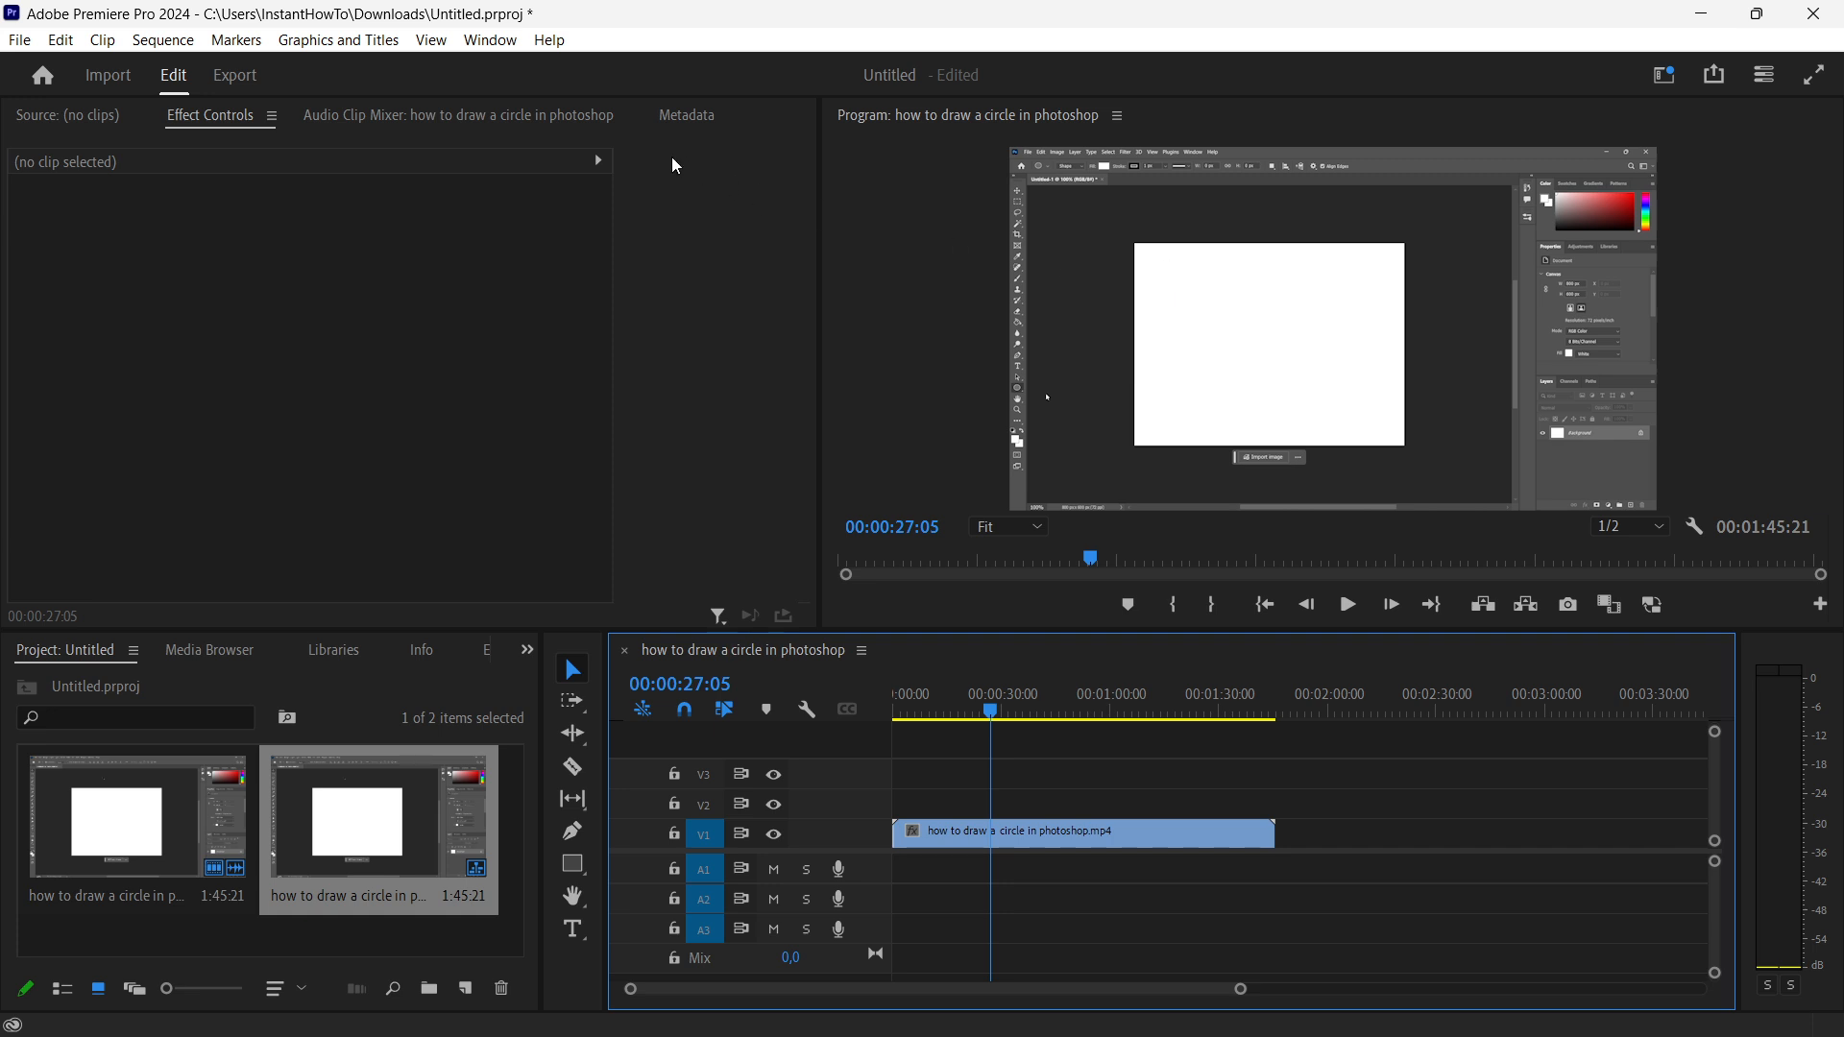
Select the V1 clip, show its Effect Controls and collapse the Motion group.
left_click(548, 39)
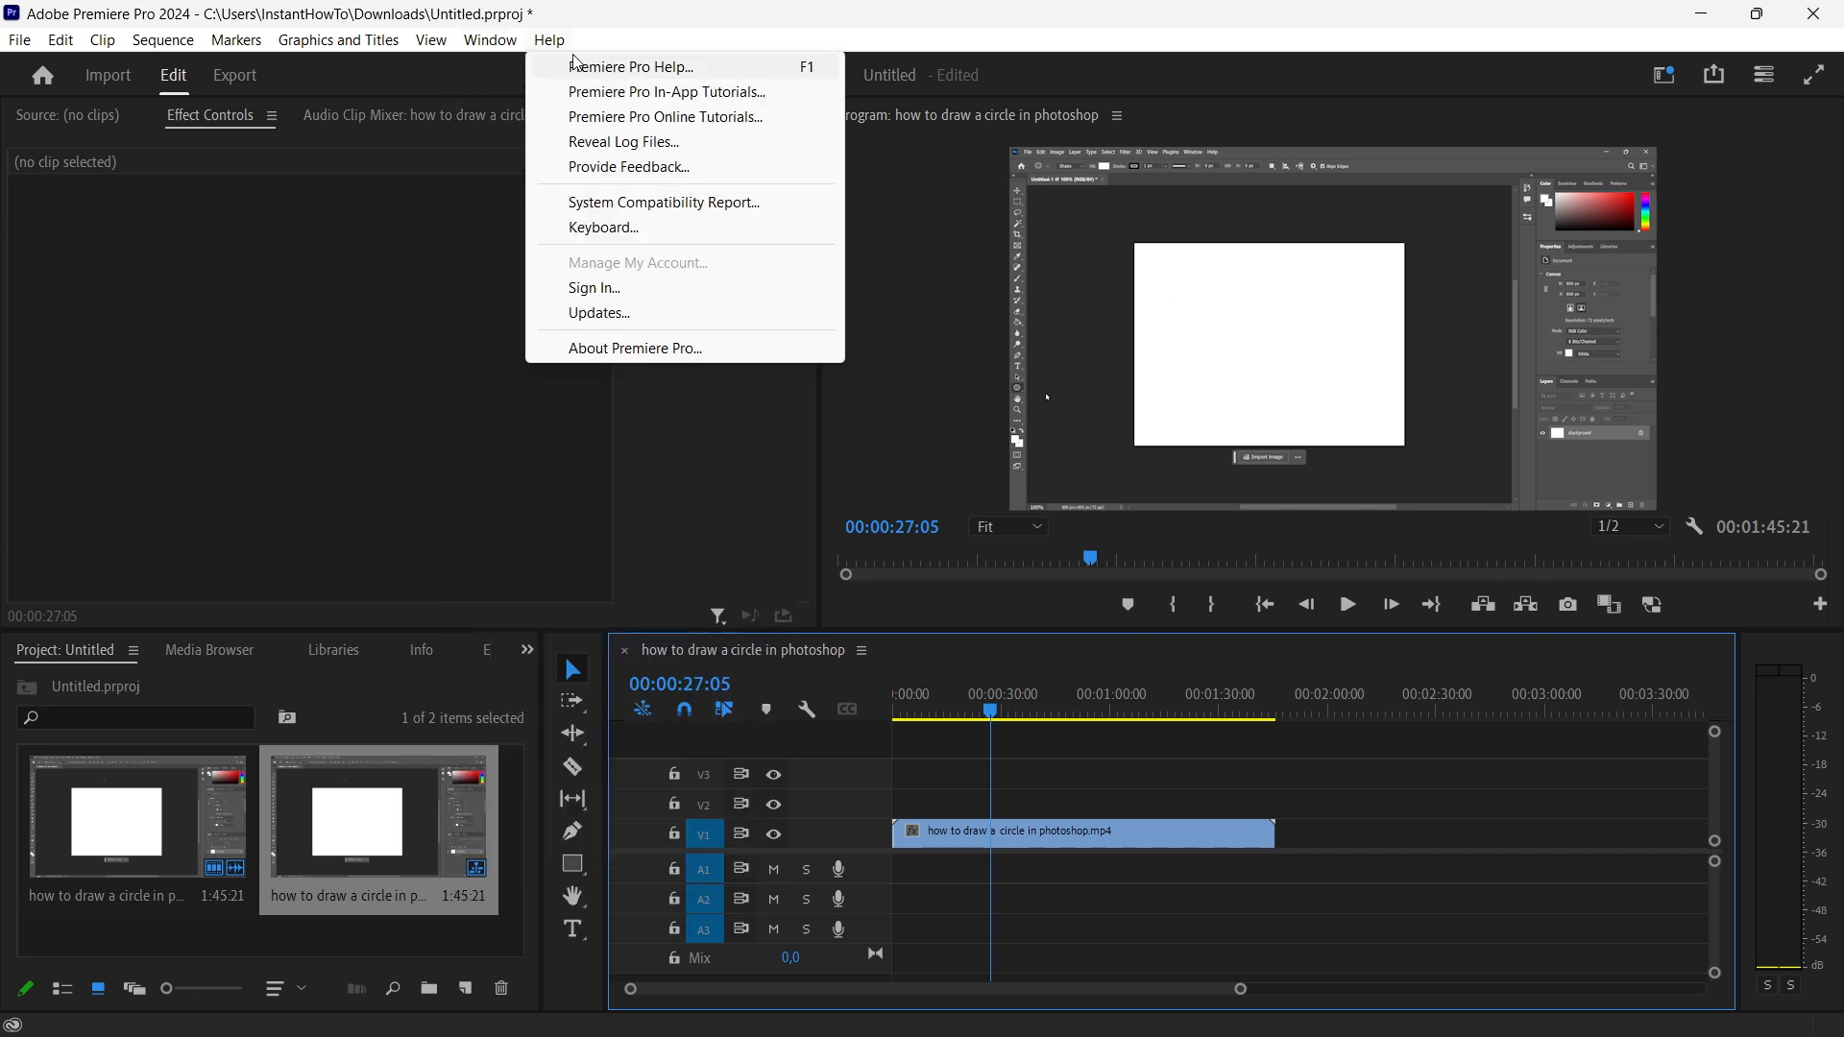
left_click(489, 38)
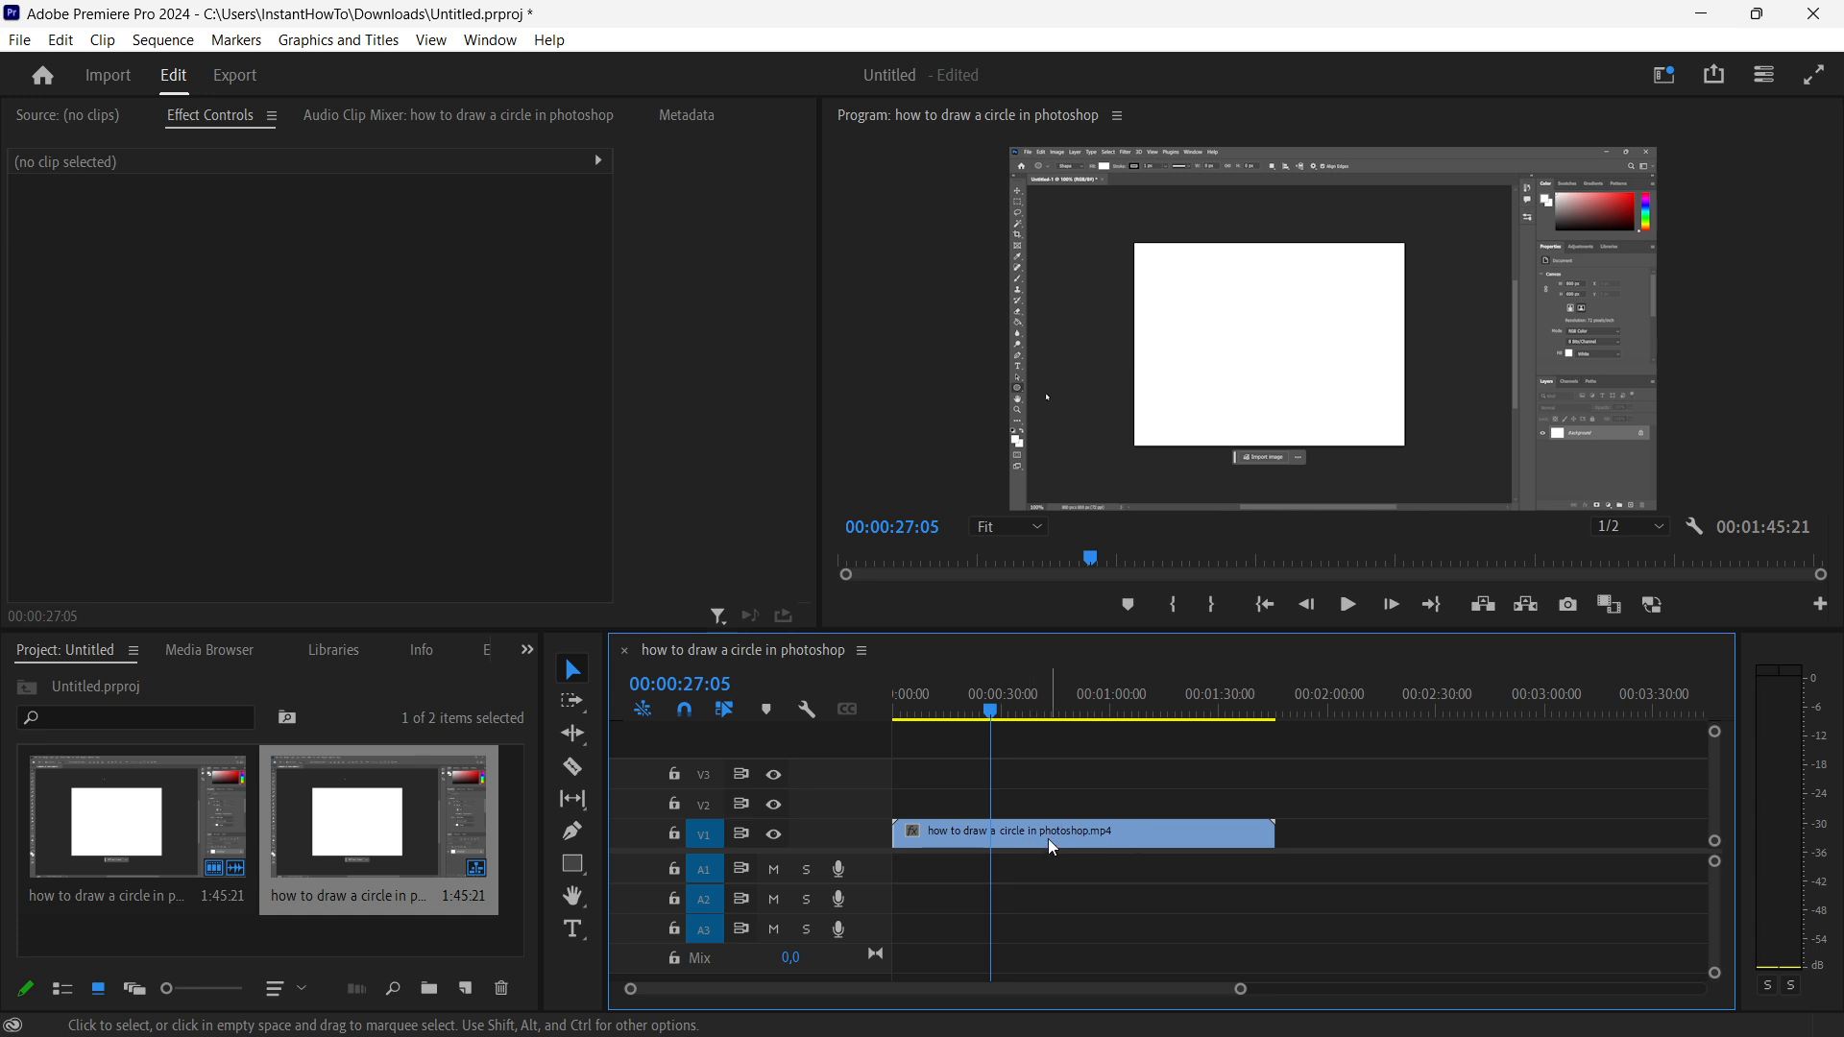
left_click(1050, 833)
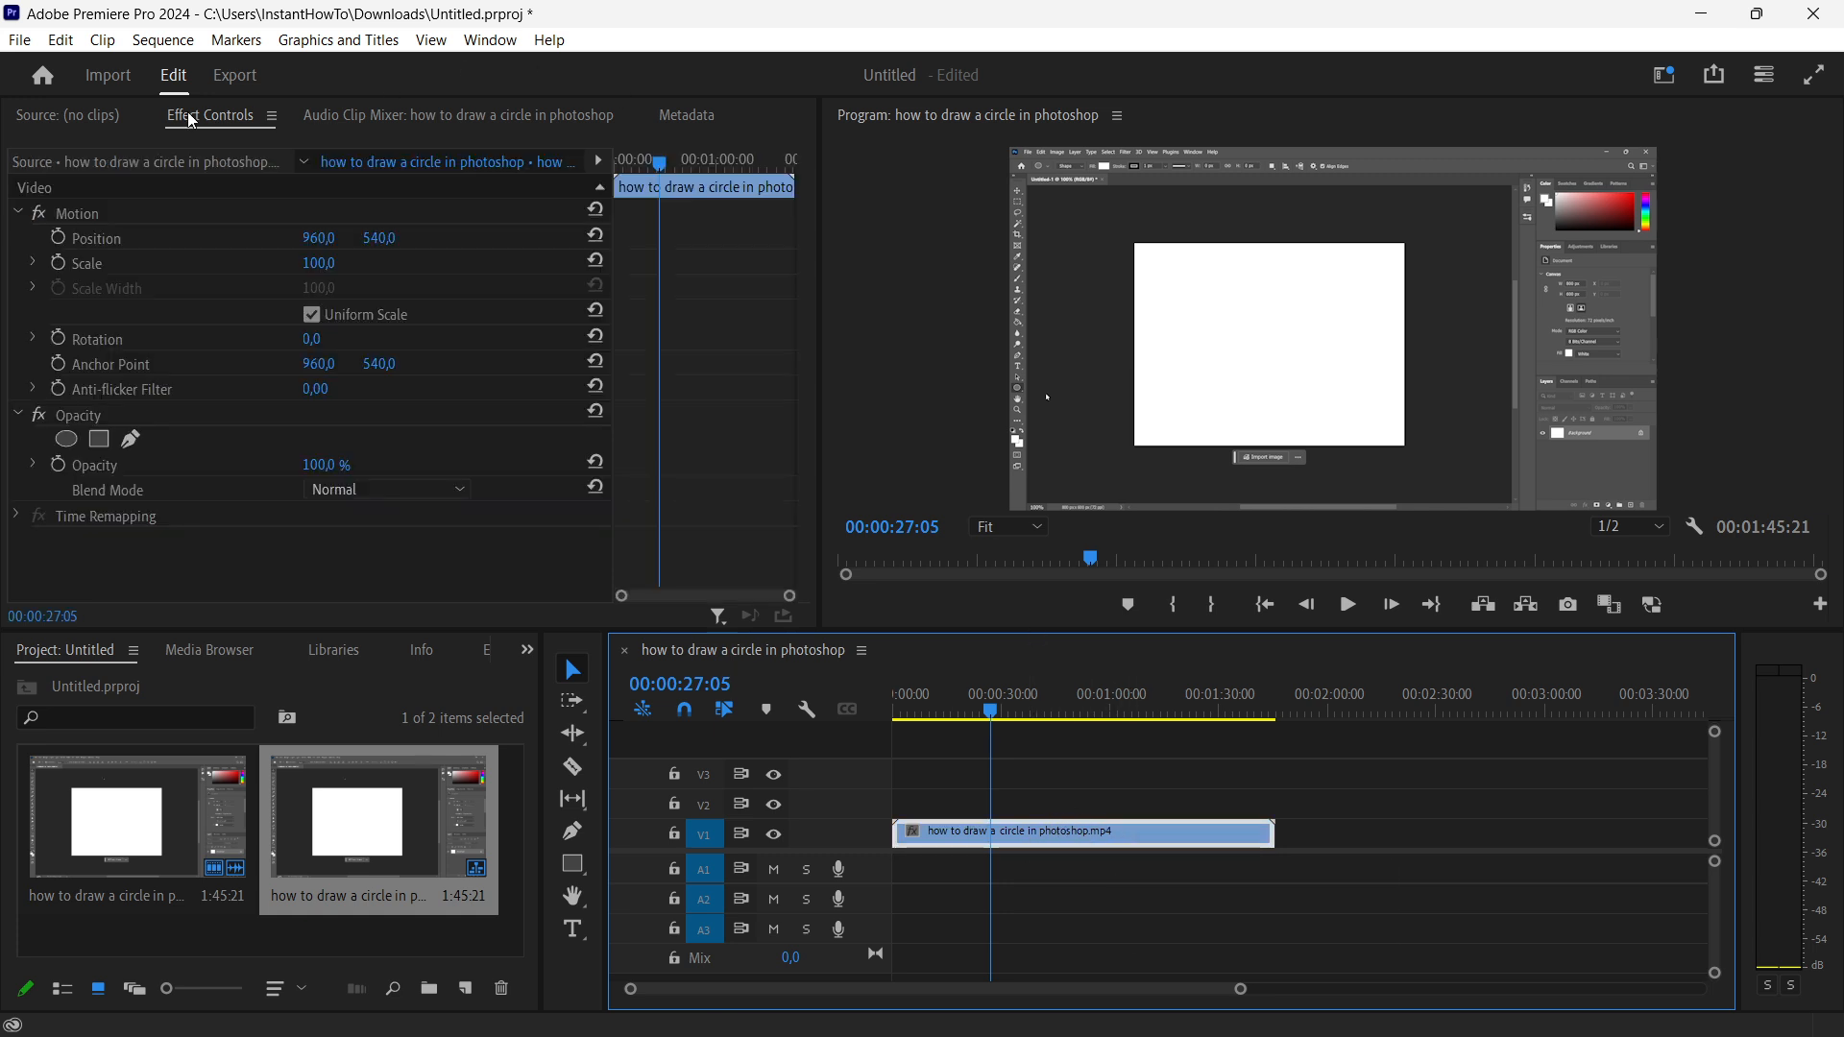
left_click(67, 116)
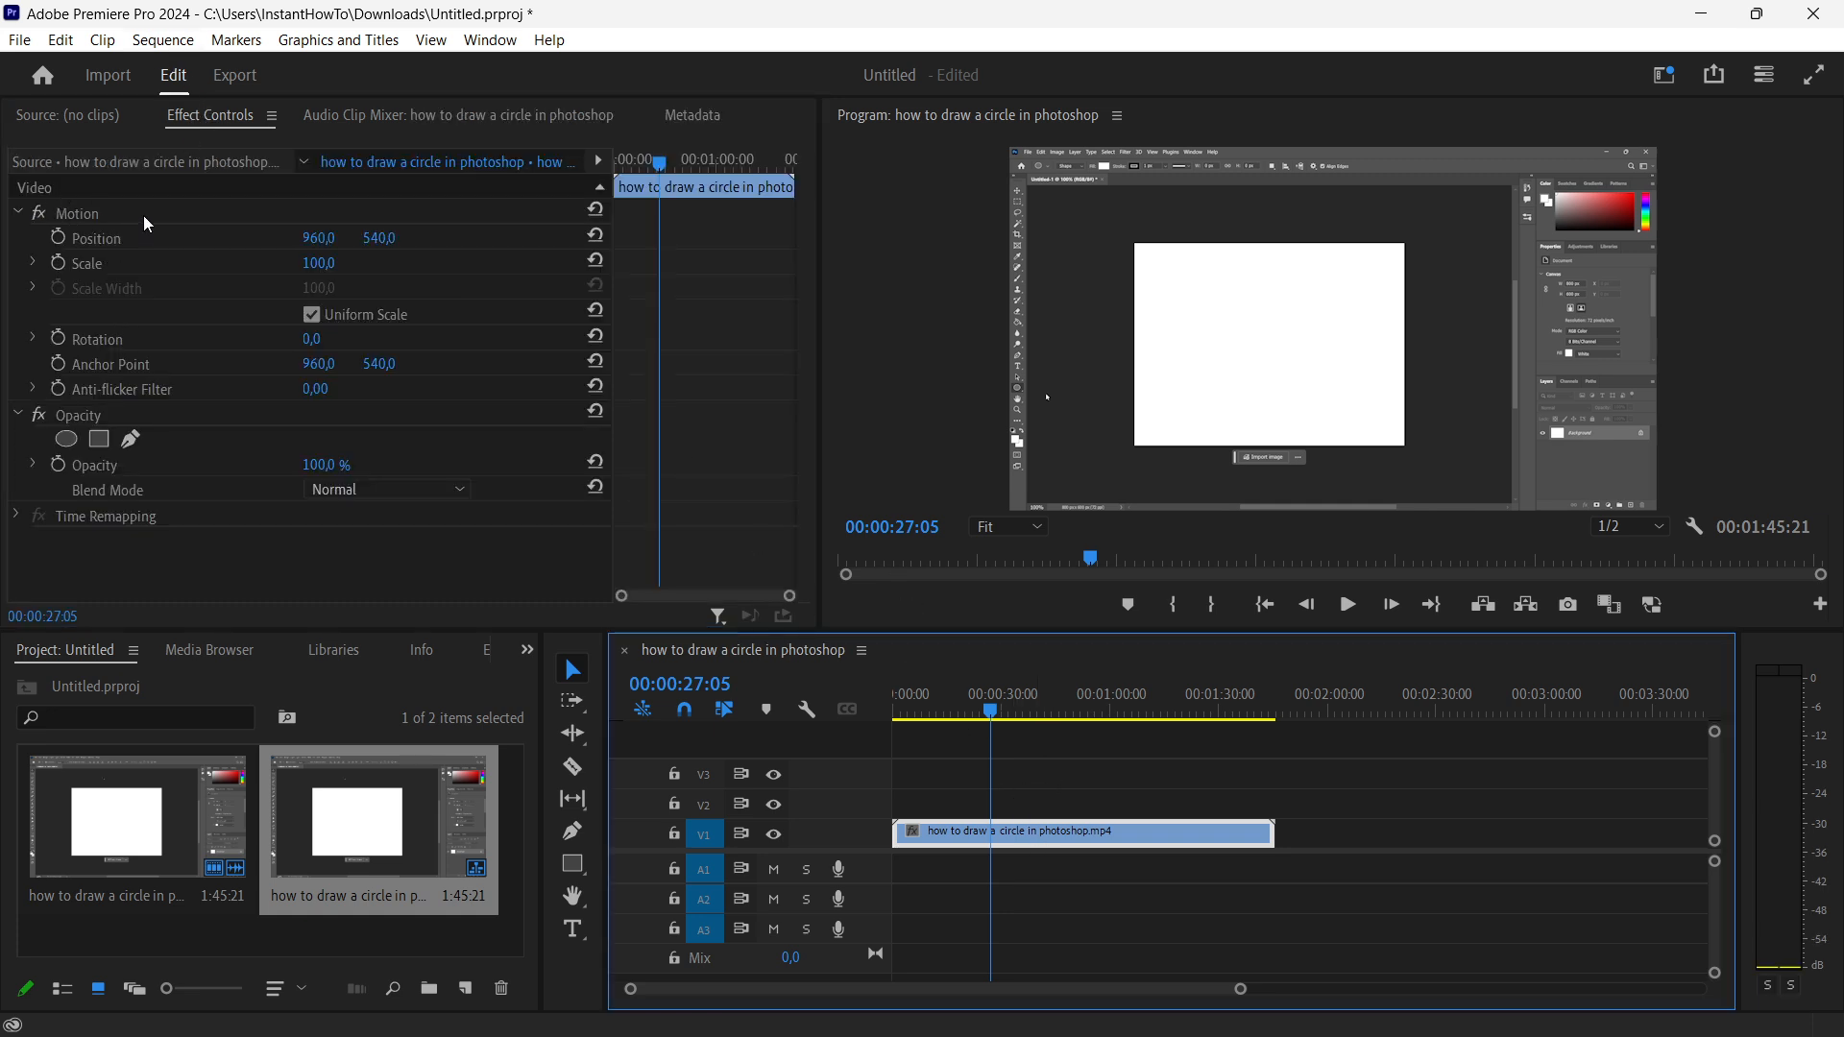
left_click(17, 213)
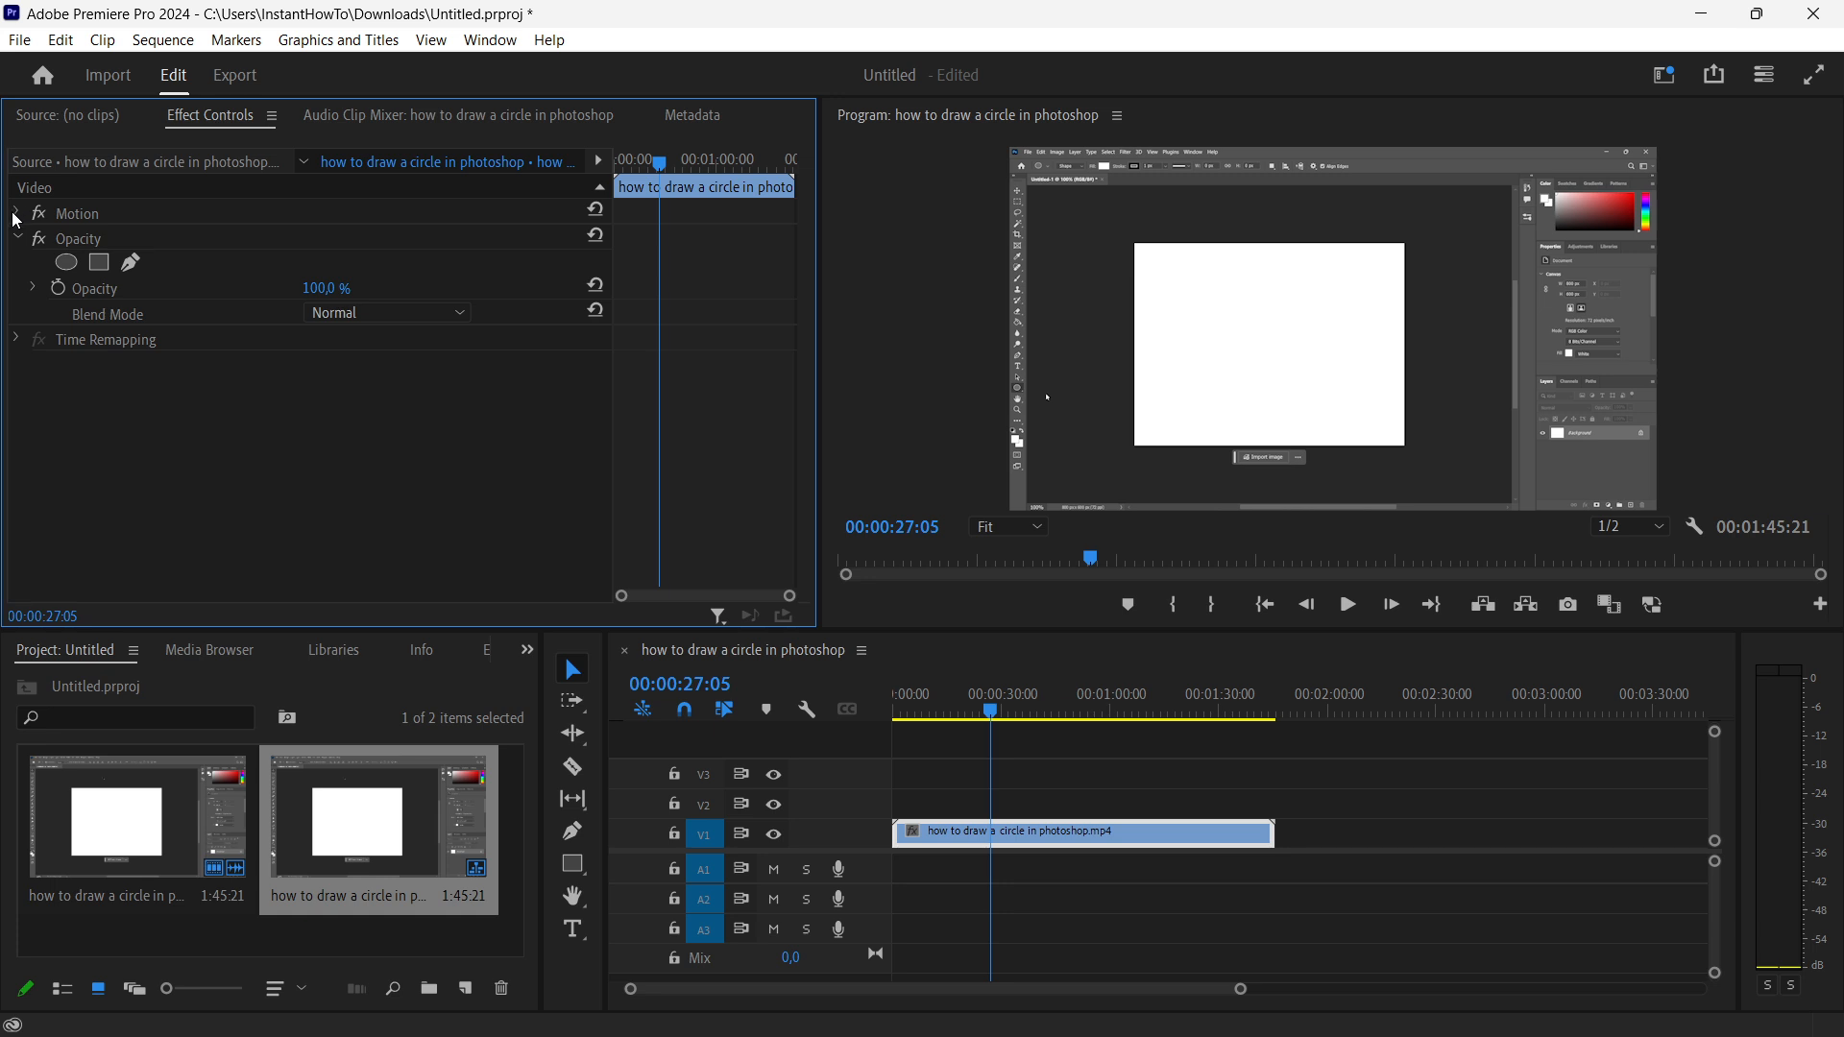
Expand the Motion group so the Rotation property is reachable.
left_click(16, 213)
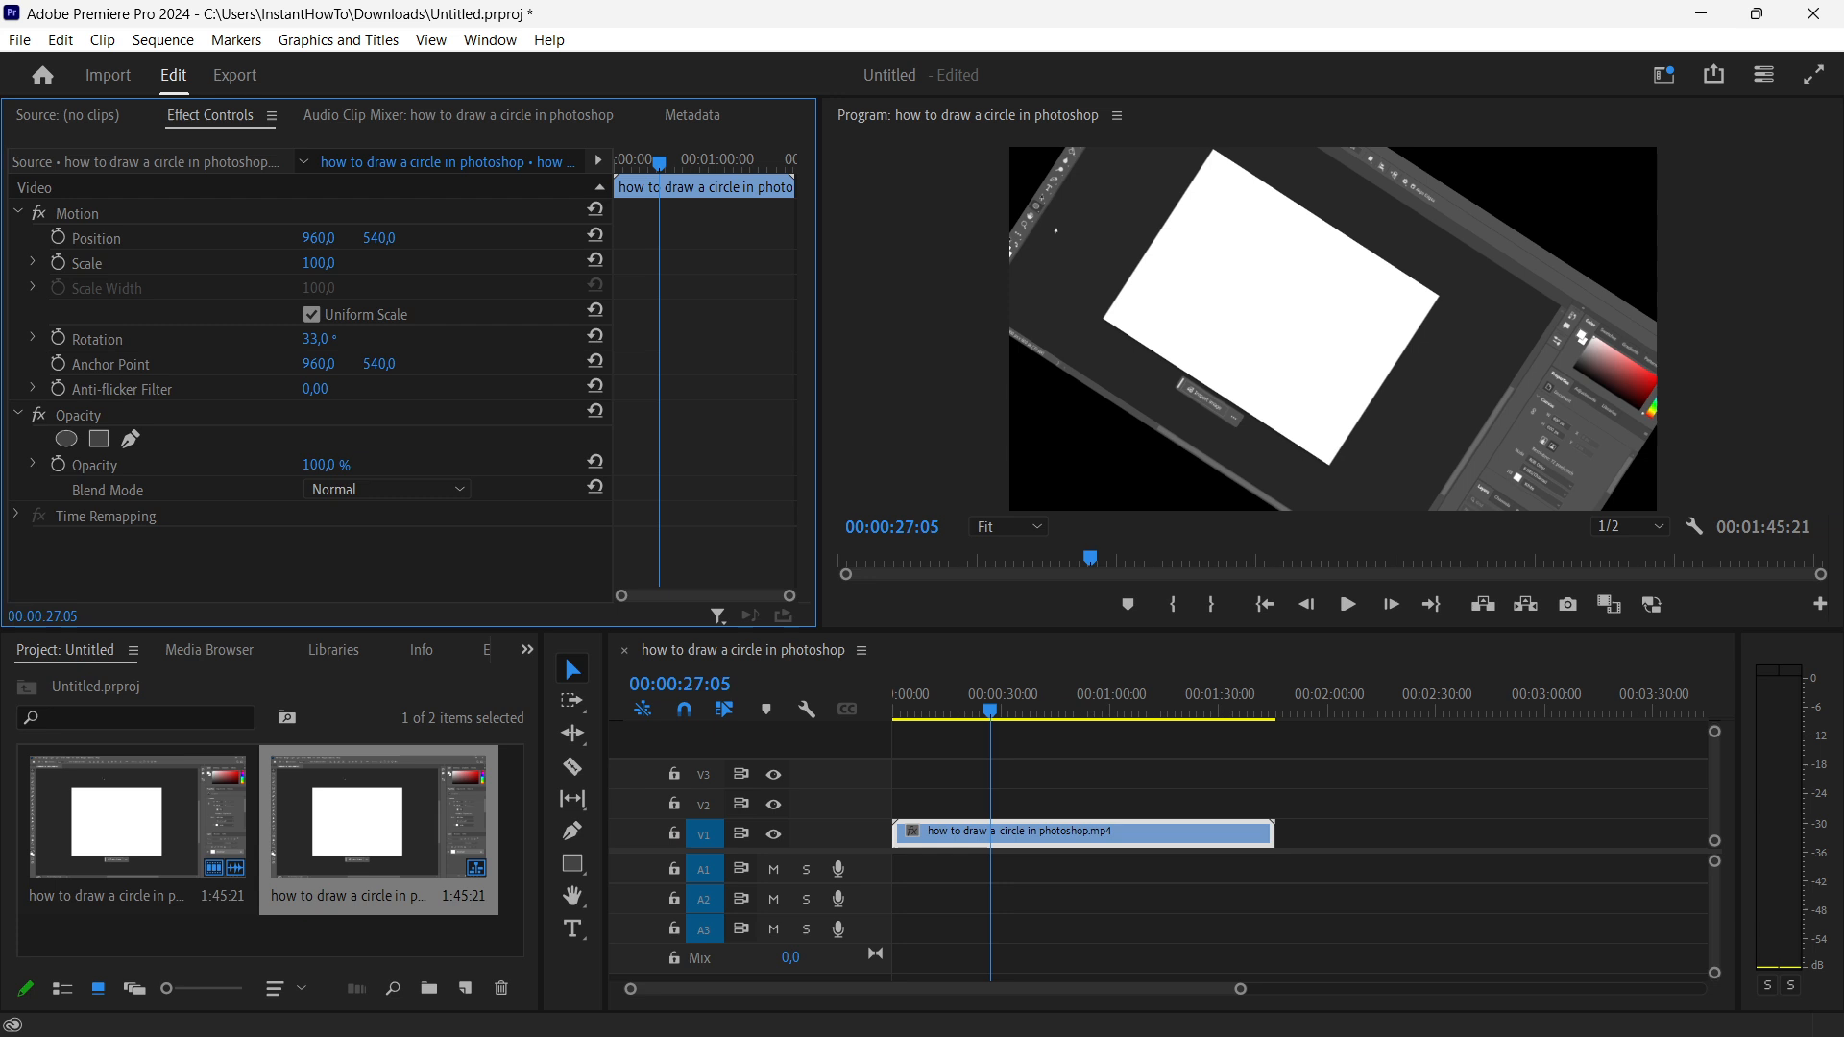
Set the clip's Rotation value to 45 degrees, tilting the preview picture.
type("122,0")
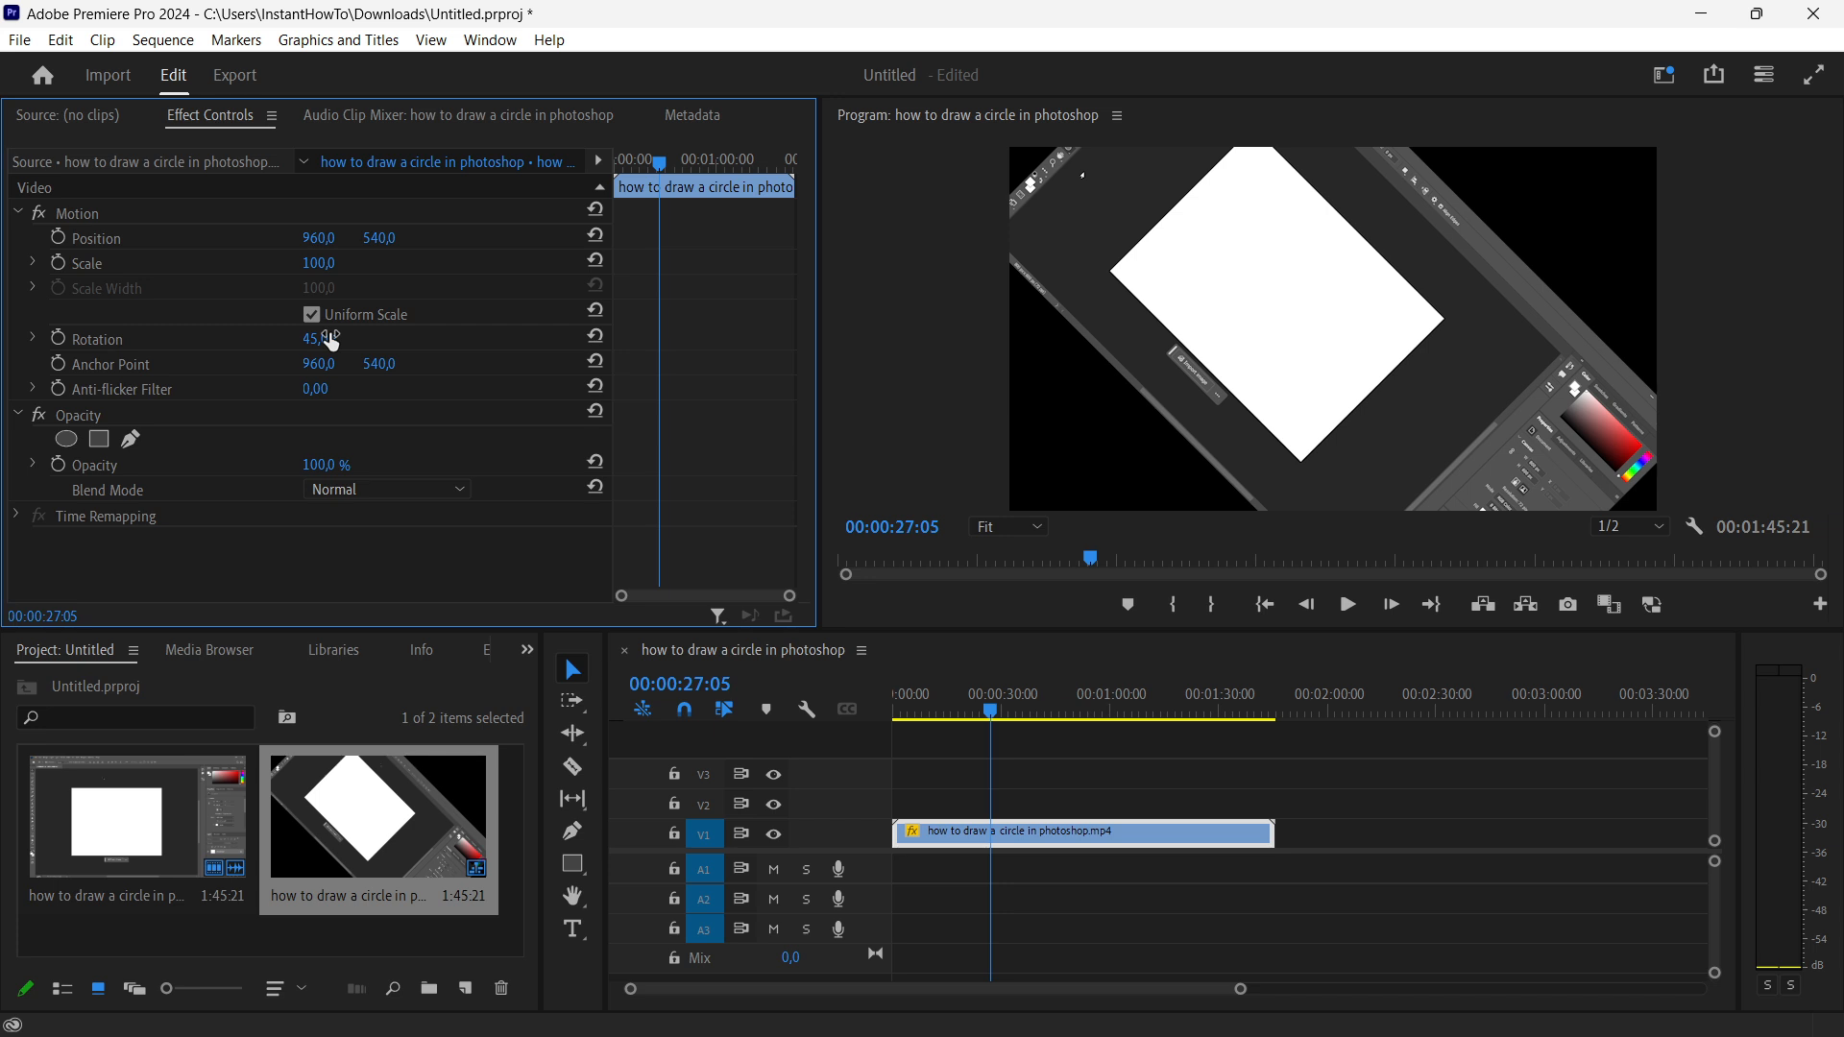
mouse_move(1006, 371)
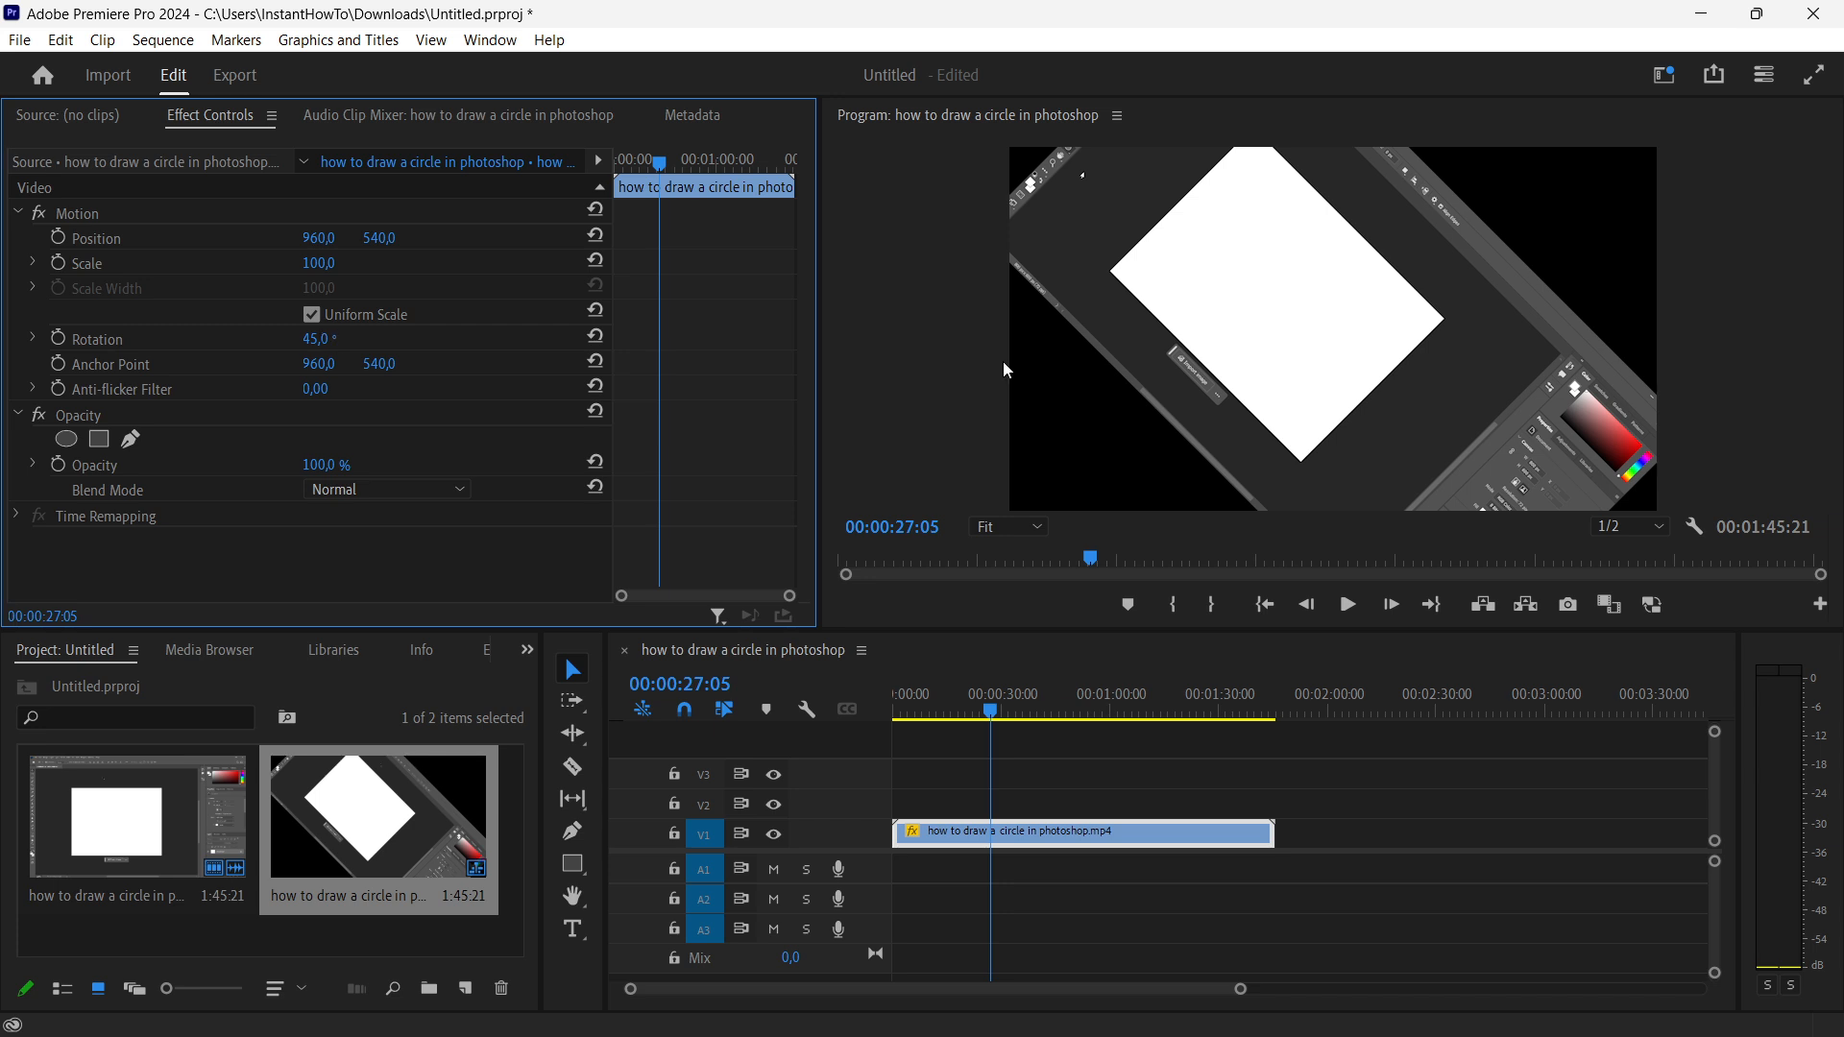
mouse_move(1138, 300)
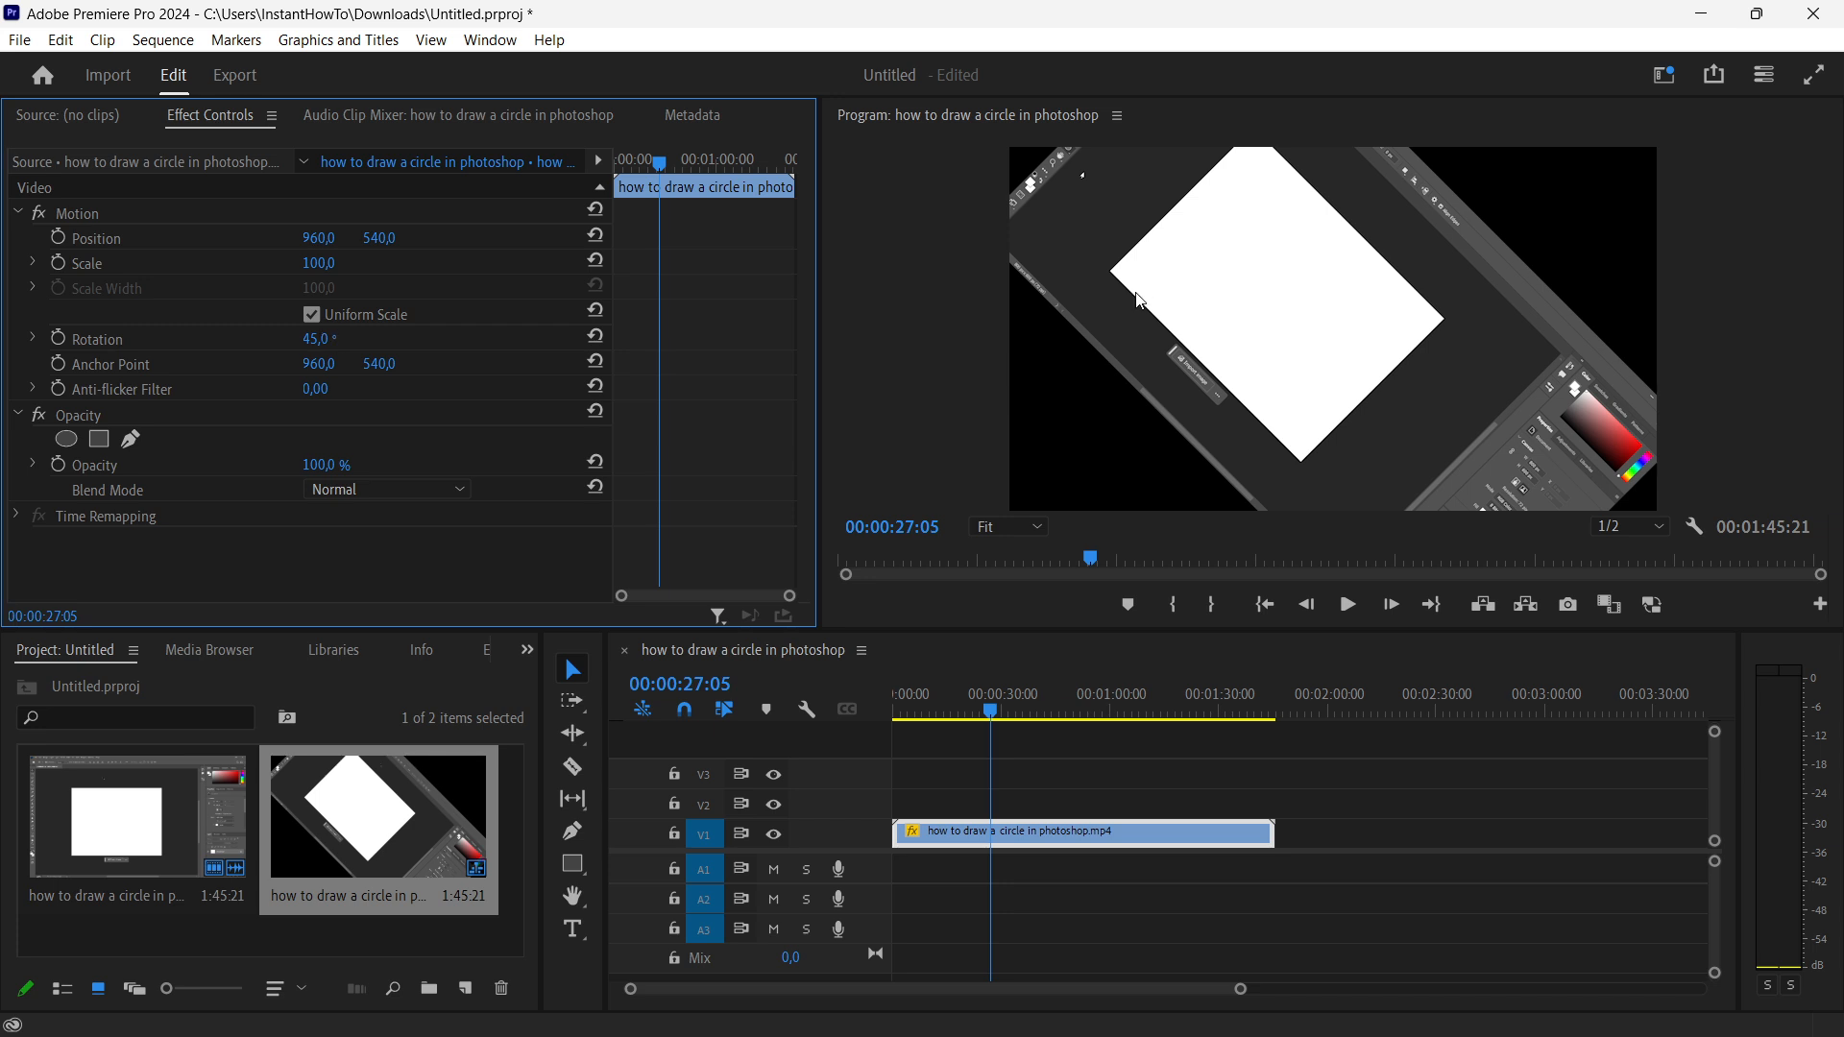